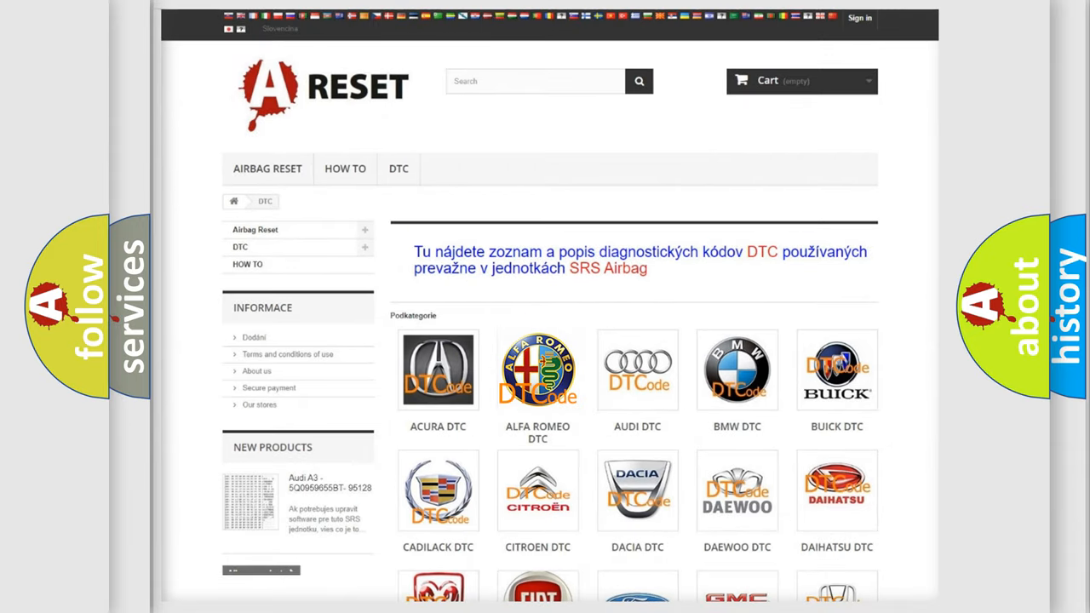
Browse the Alfa Romeo DTC list down to the C- and P-series airbag codes and back to the top.
click(539, 370)
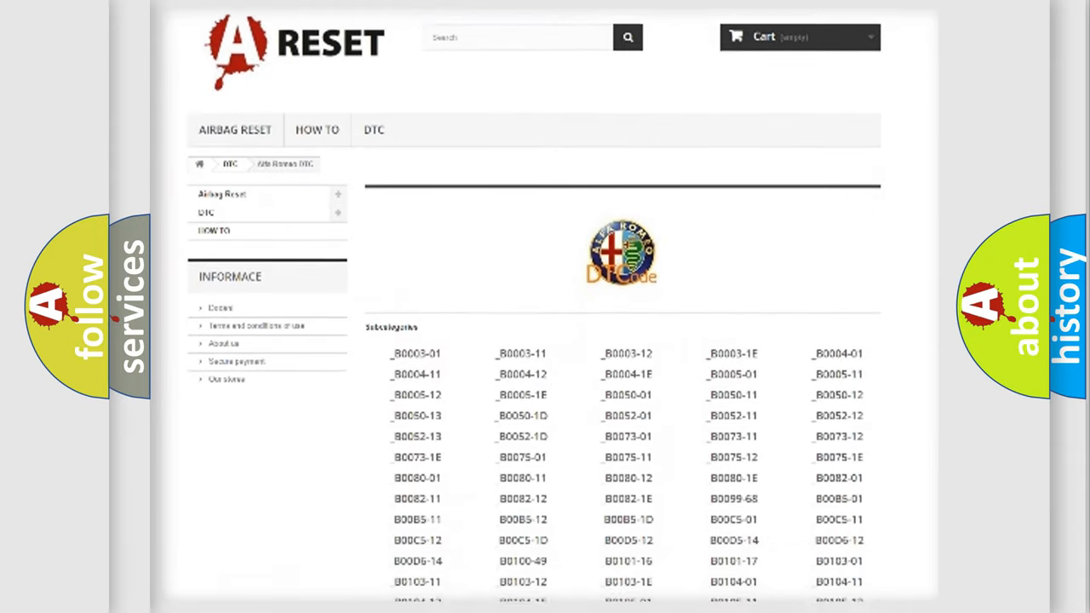
scroll(down, 3)
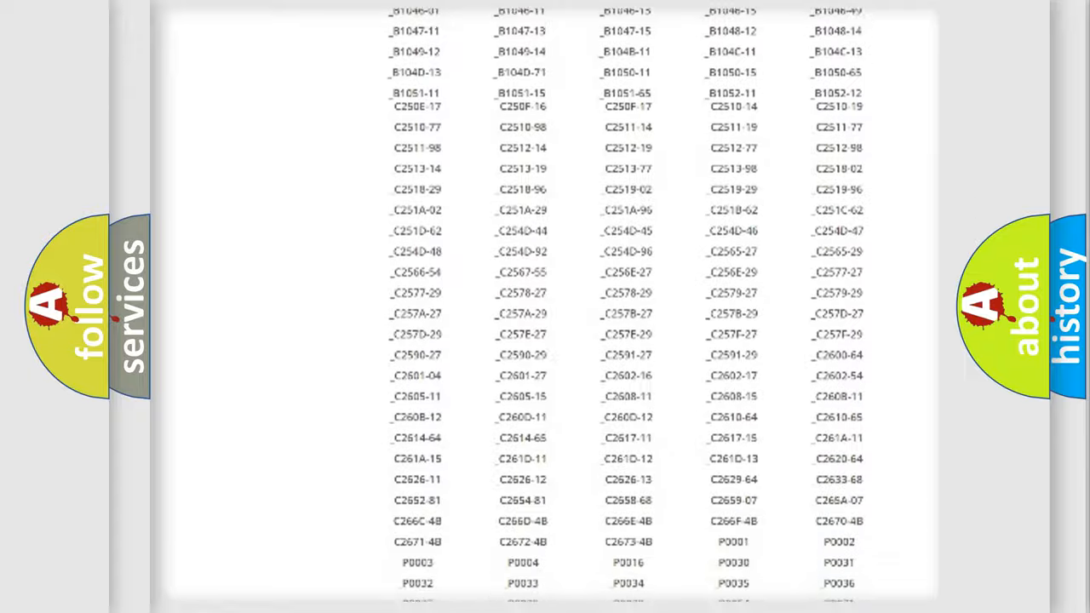
scroll(up, 3)
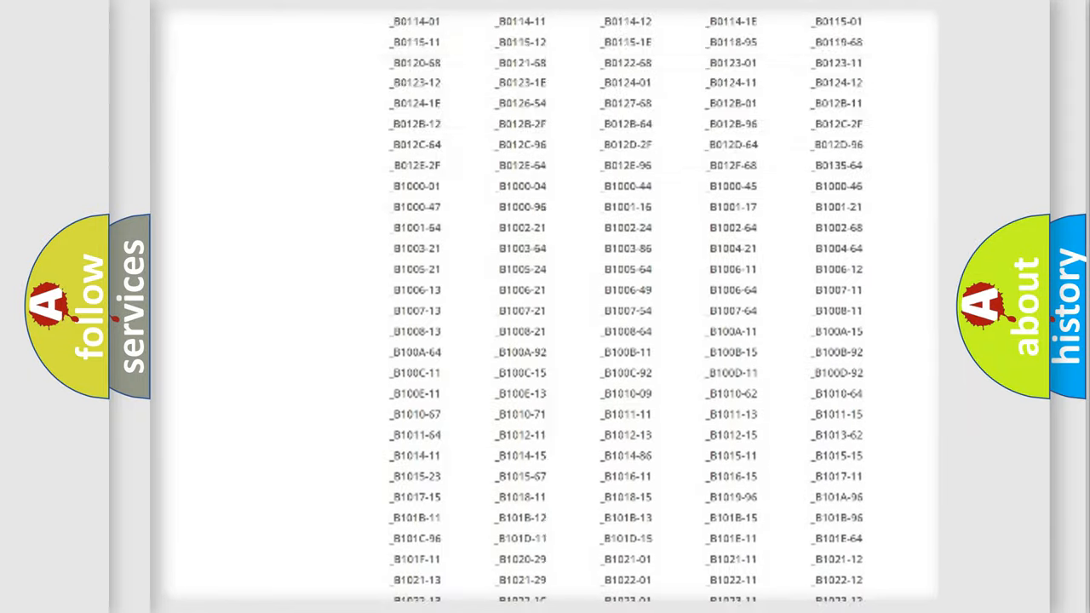
scroll(up, 3)
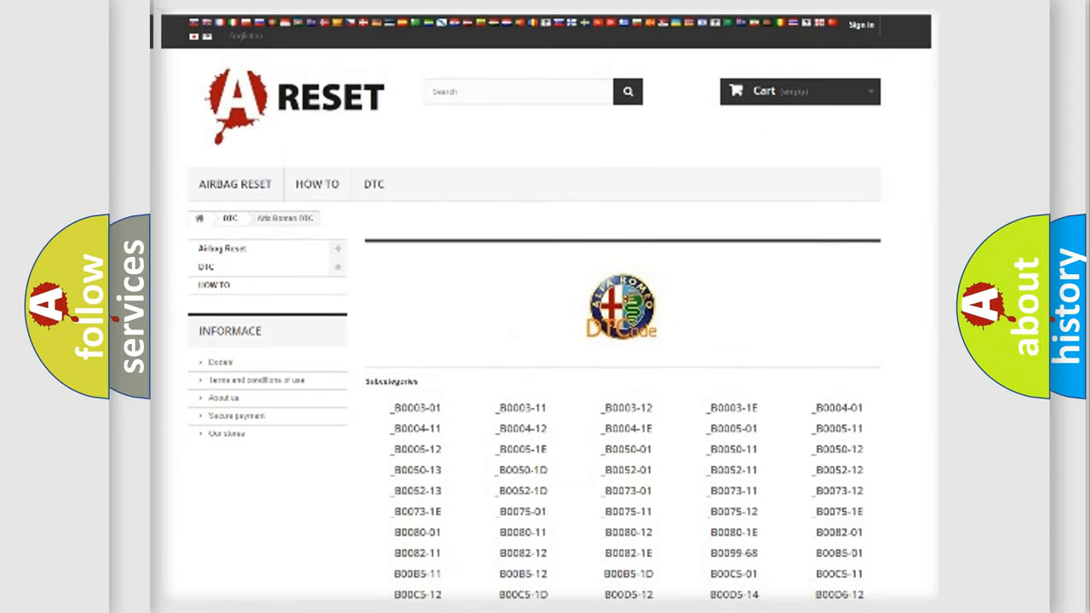